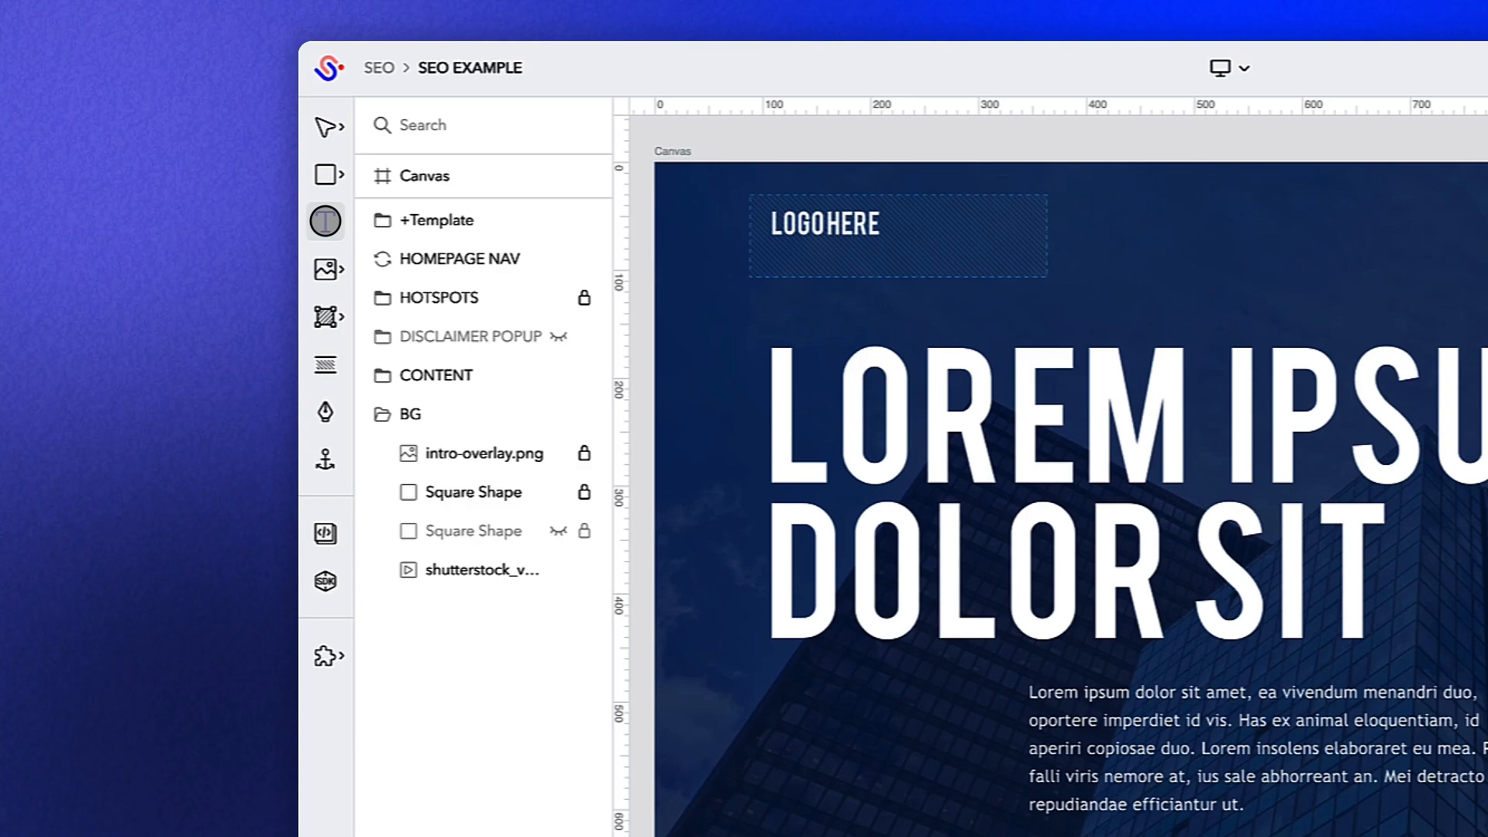
- Show the native shape options: Rectangle, Triangle, Oval, Right triangle and Line
left_click(324, 173)
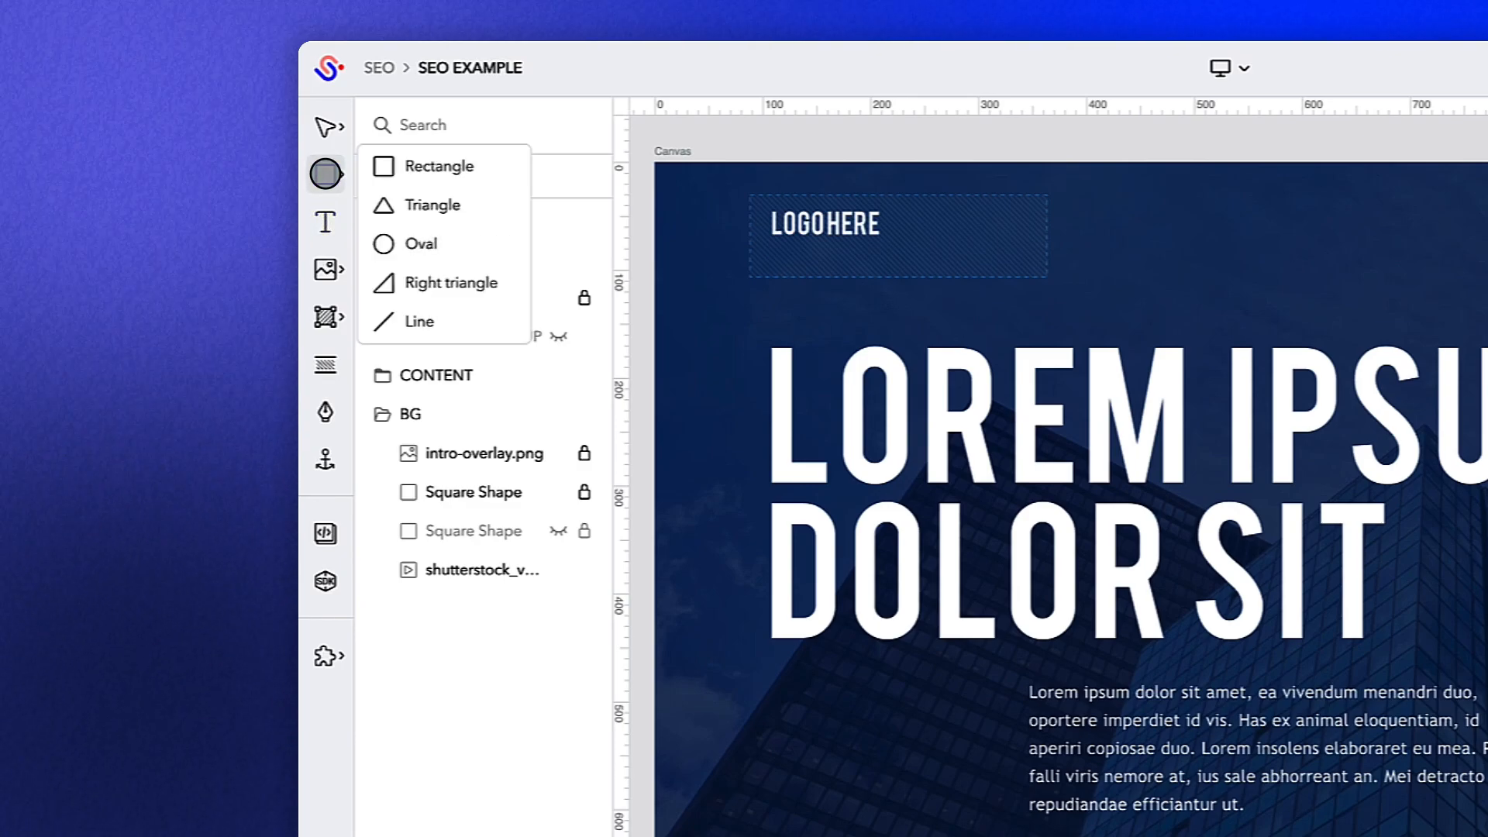